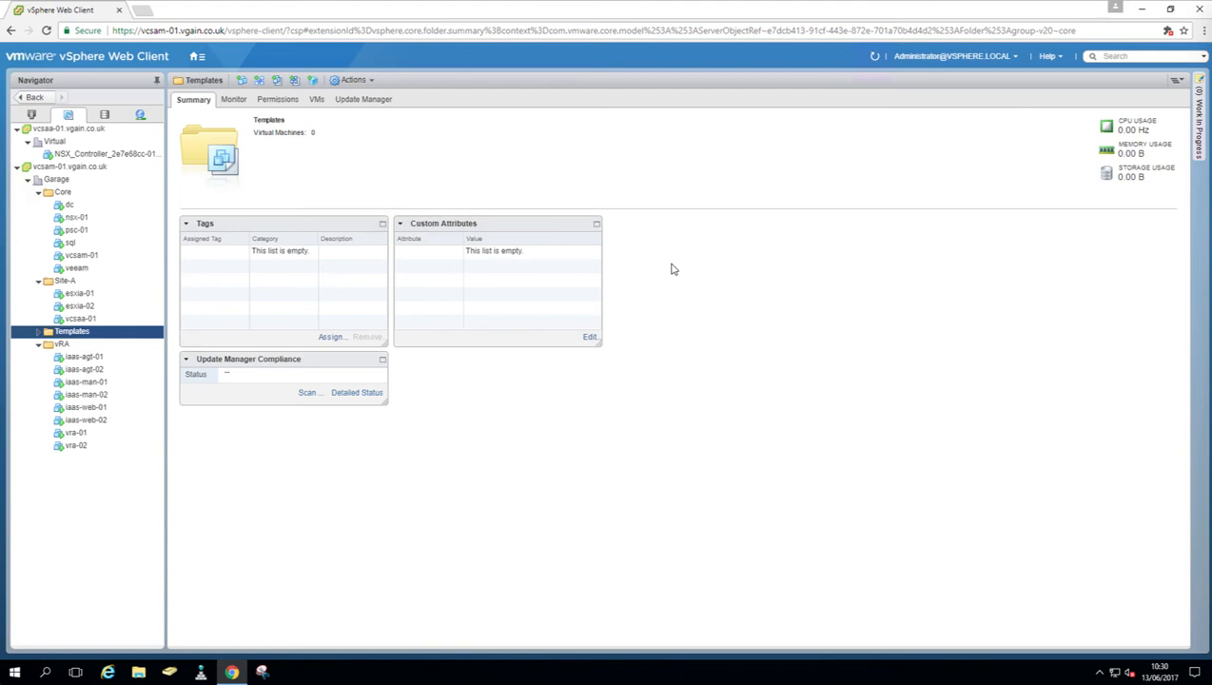
View the vra-01 and vra-02 VM summaries; vra-02 runs SUSE Linux Enterprise 11 with 4 CPUs.
click(76, 432)
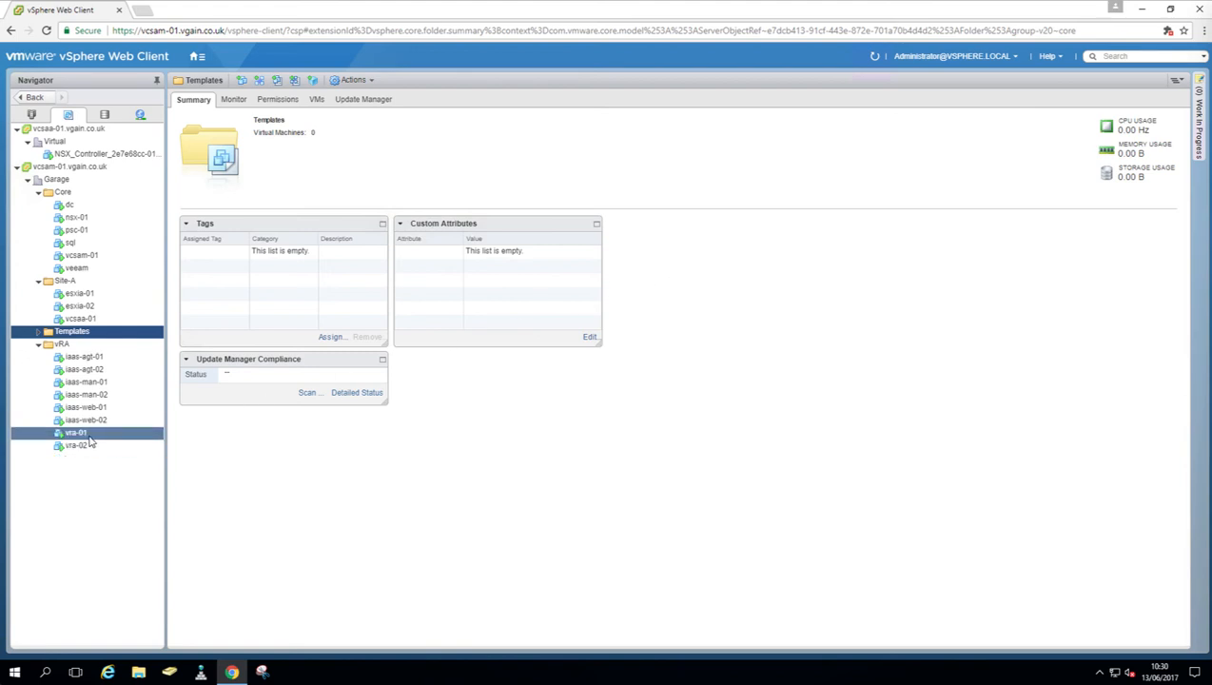
click(76, 432)
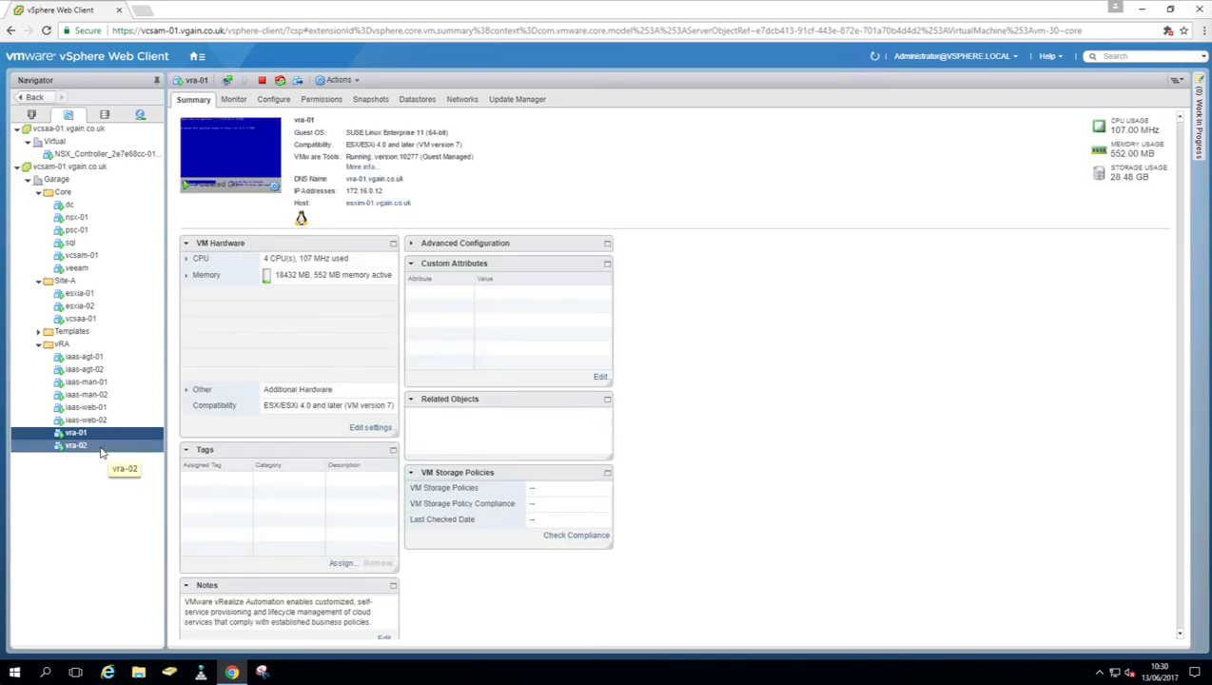
click(75, 445)
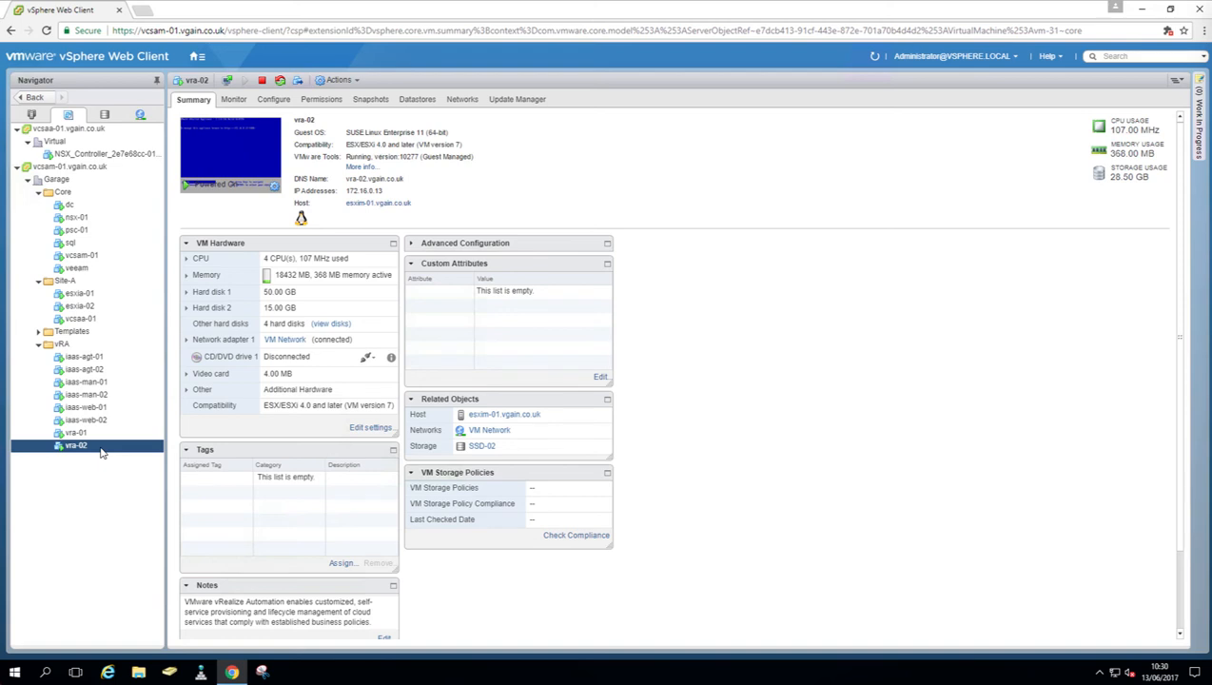
click(76, 431)
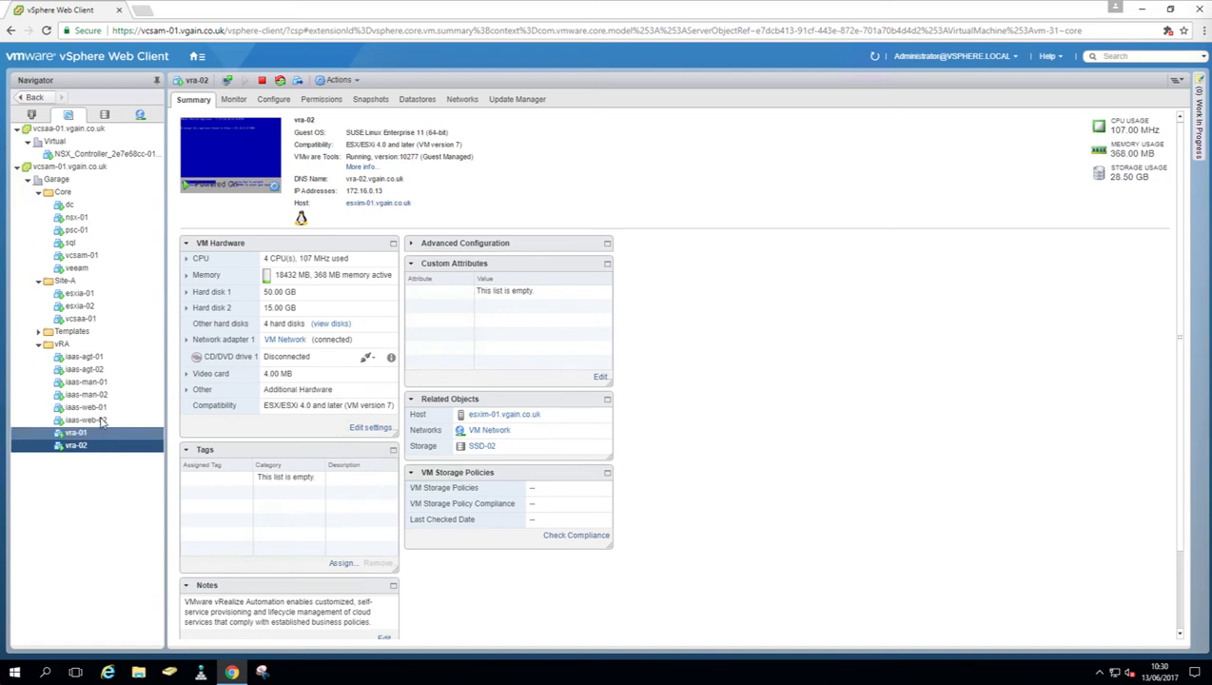
Step through the iaas-web-01, iaas-web-02 and iaas-man-01 VM summaries in the vRA folder.
click(86, 406)
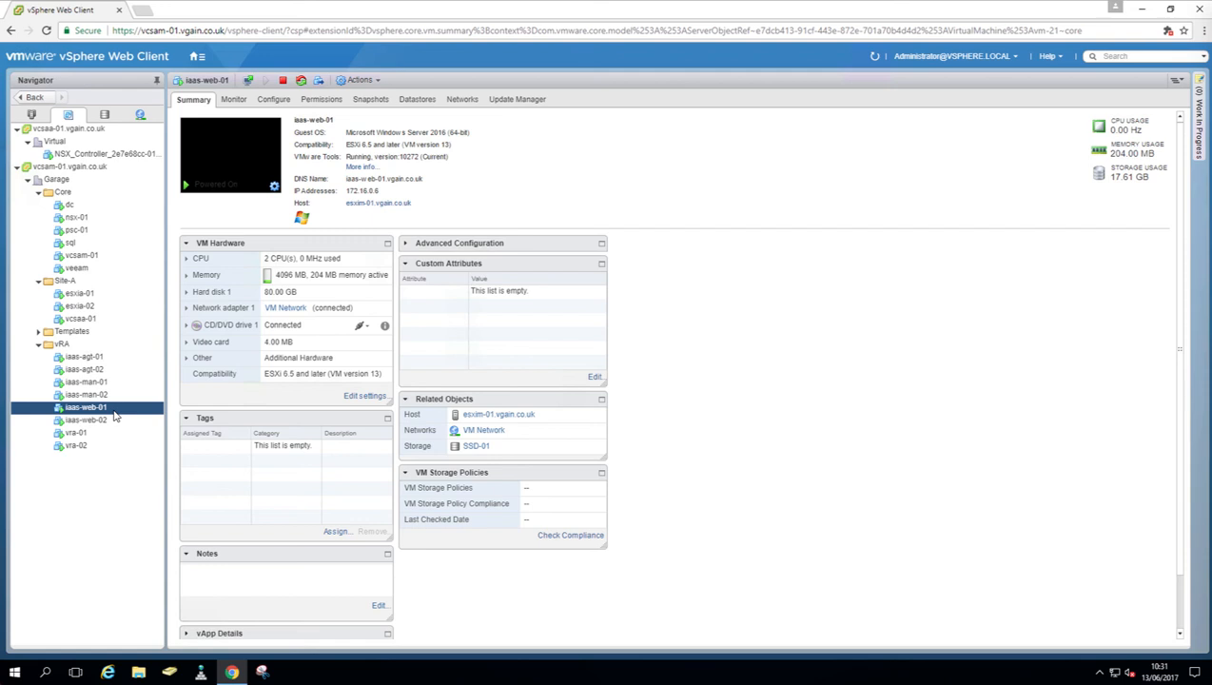
click(86, 420)
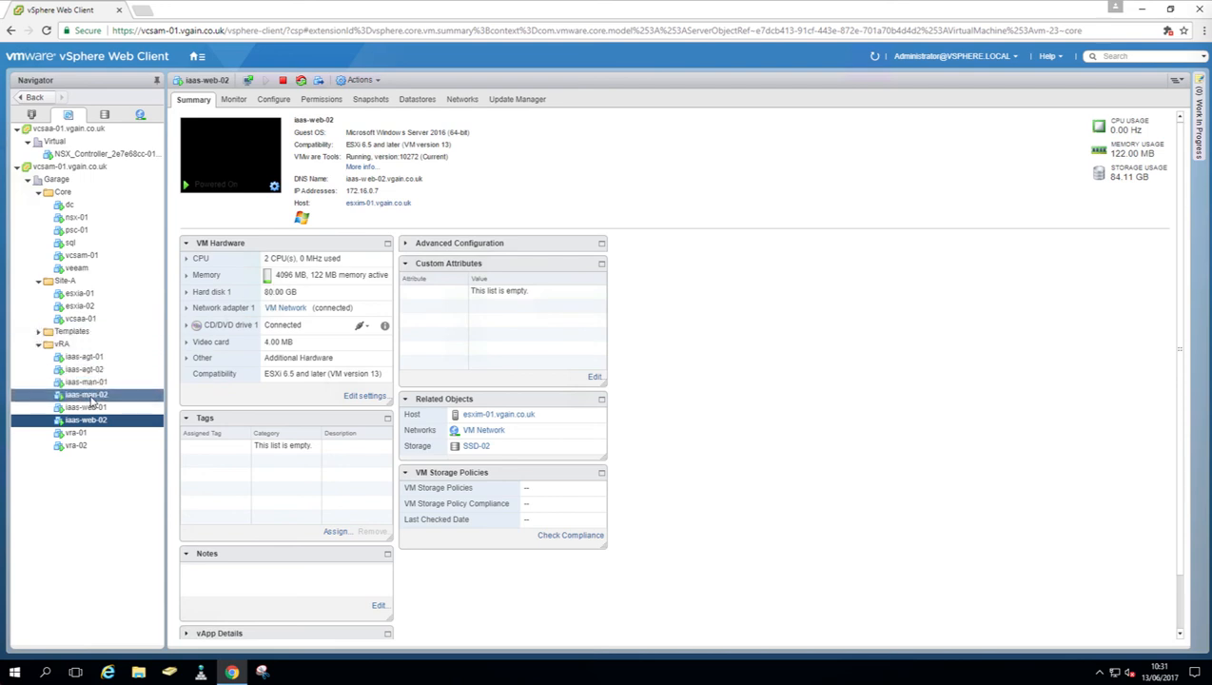
click(86, 382)
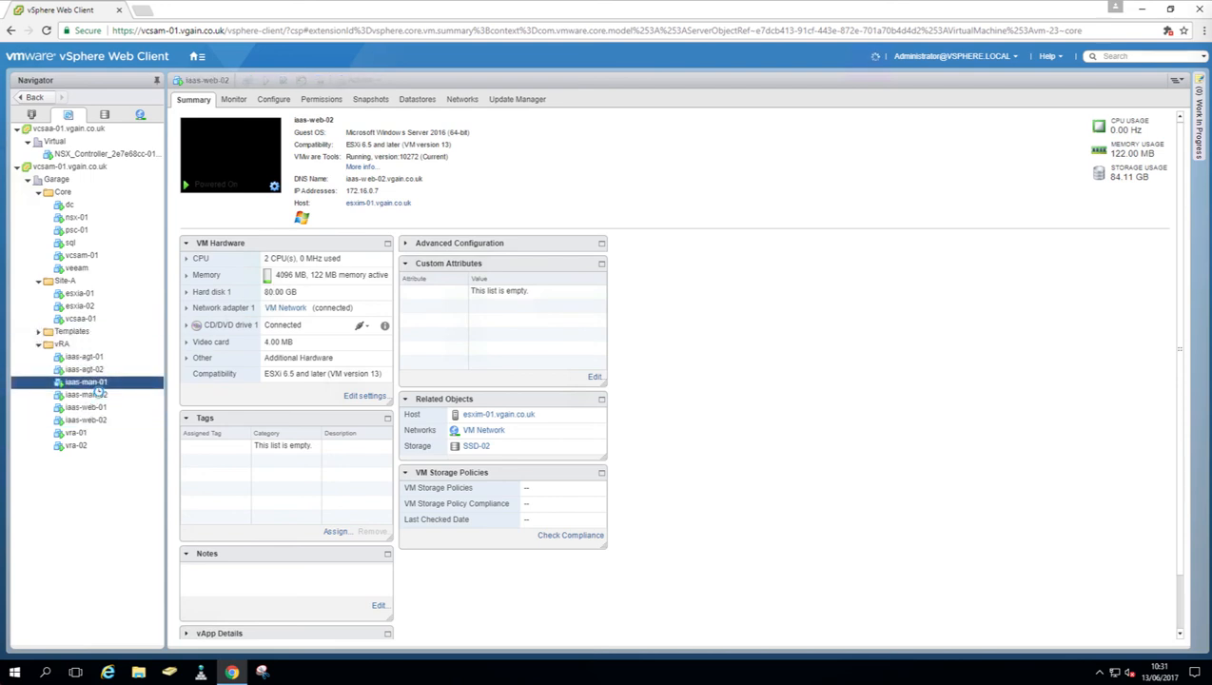
click(86, 382)
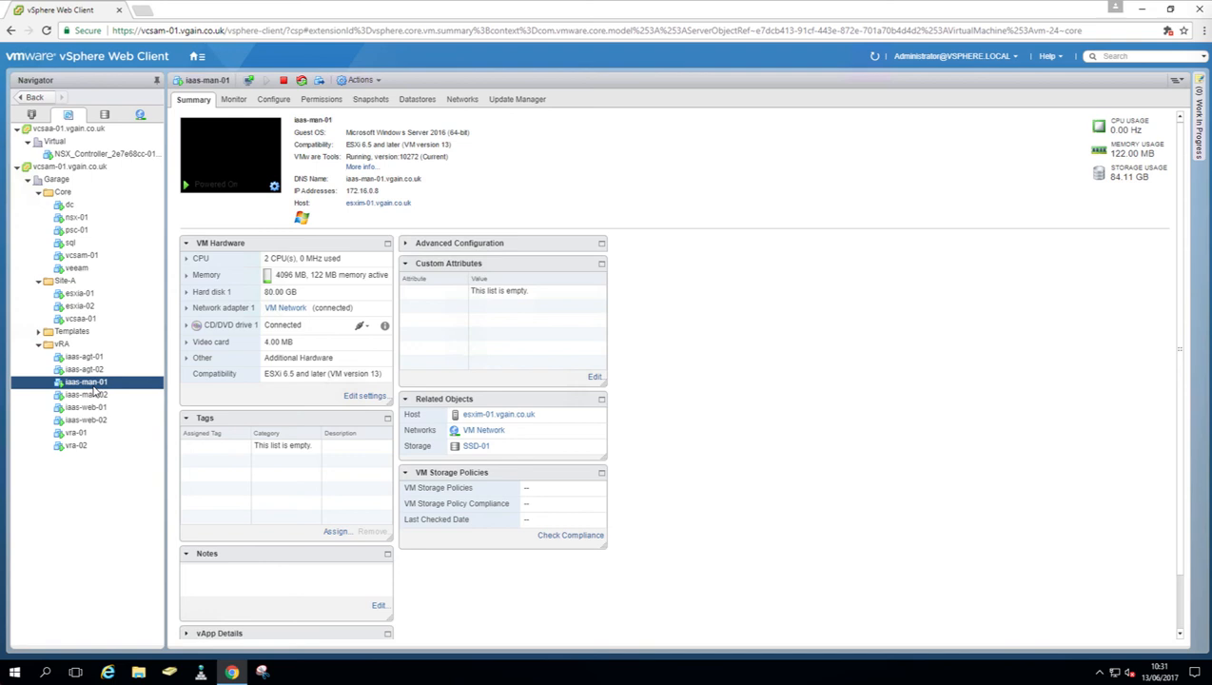
click(86, 393)
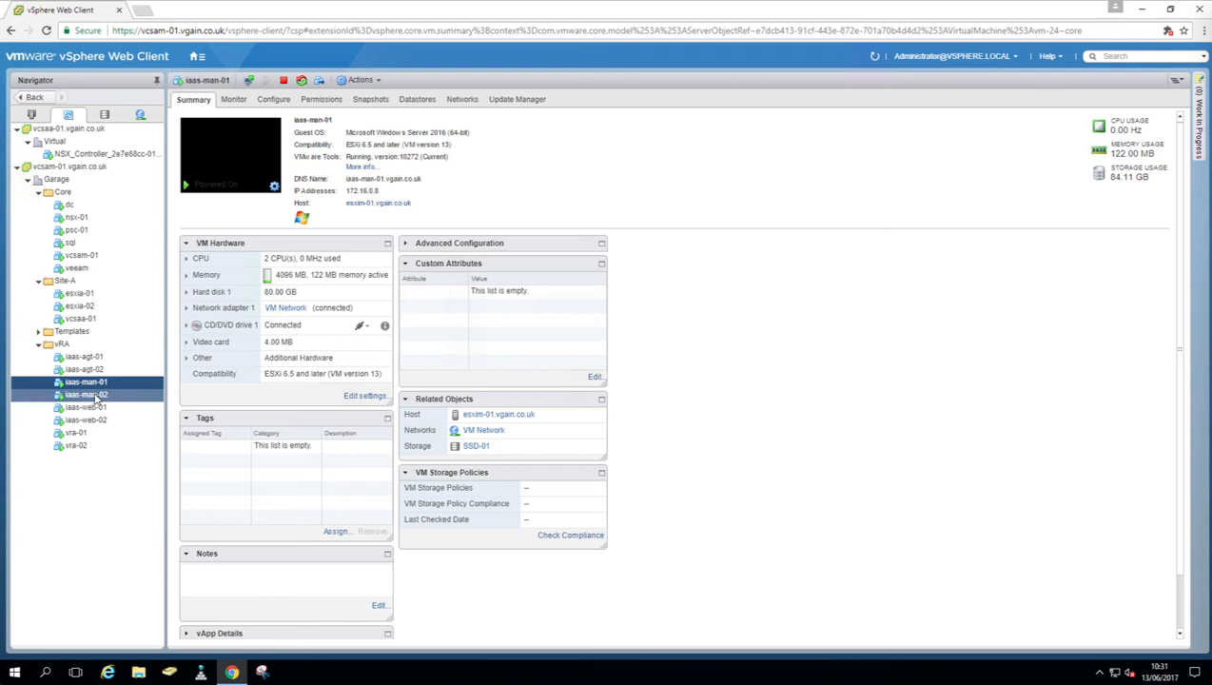
mouse_move(85, 394)
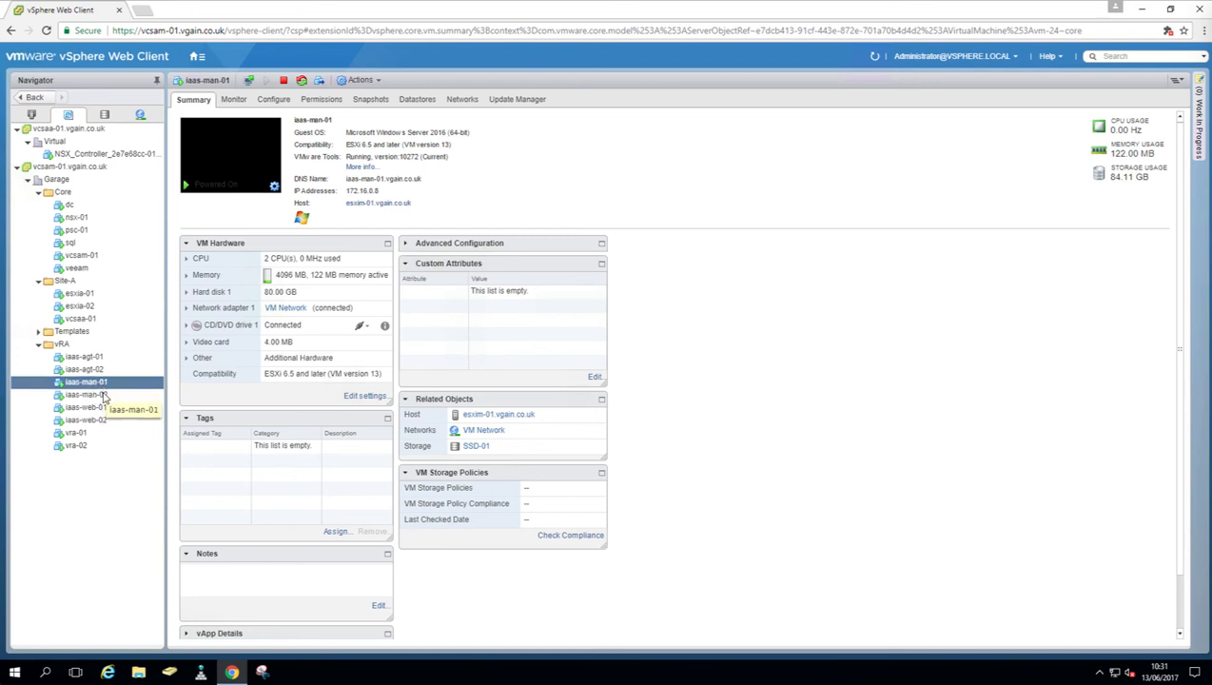
Review the iaas-man-02, iaas-agt-01 and iaas-agt-02 VM summaries, then bring up the Home menu.
click(86, 394)
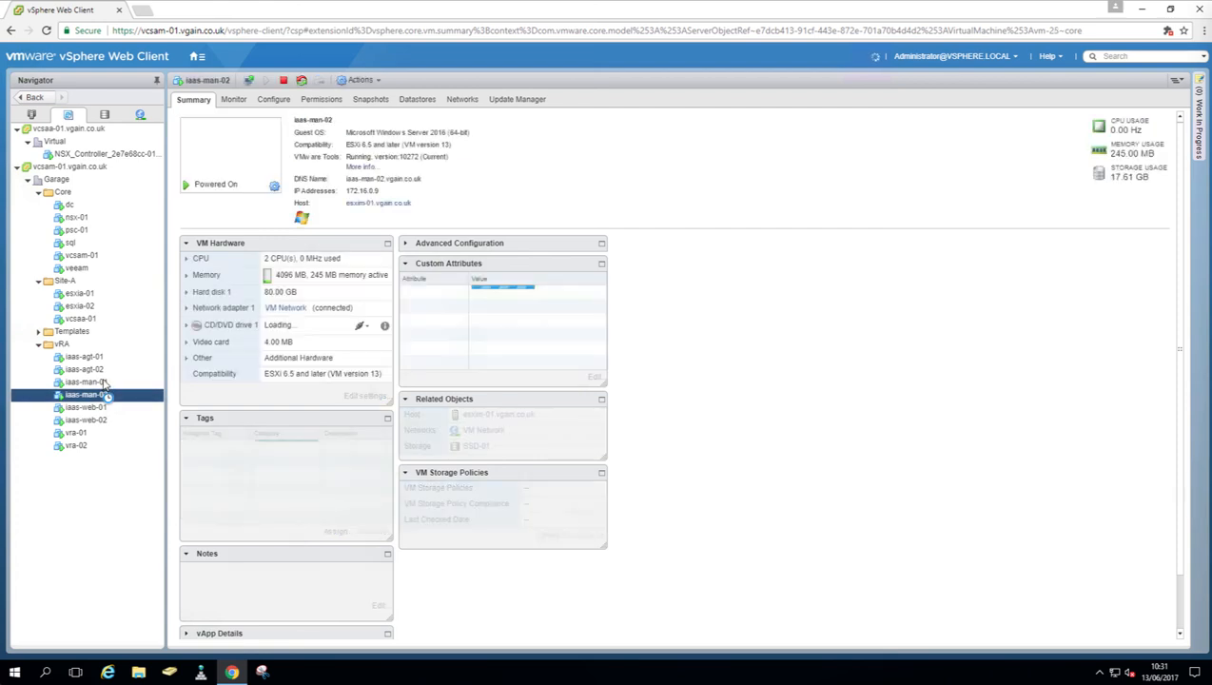
click(83, 355)
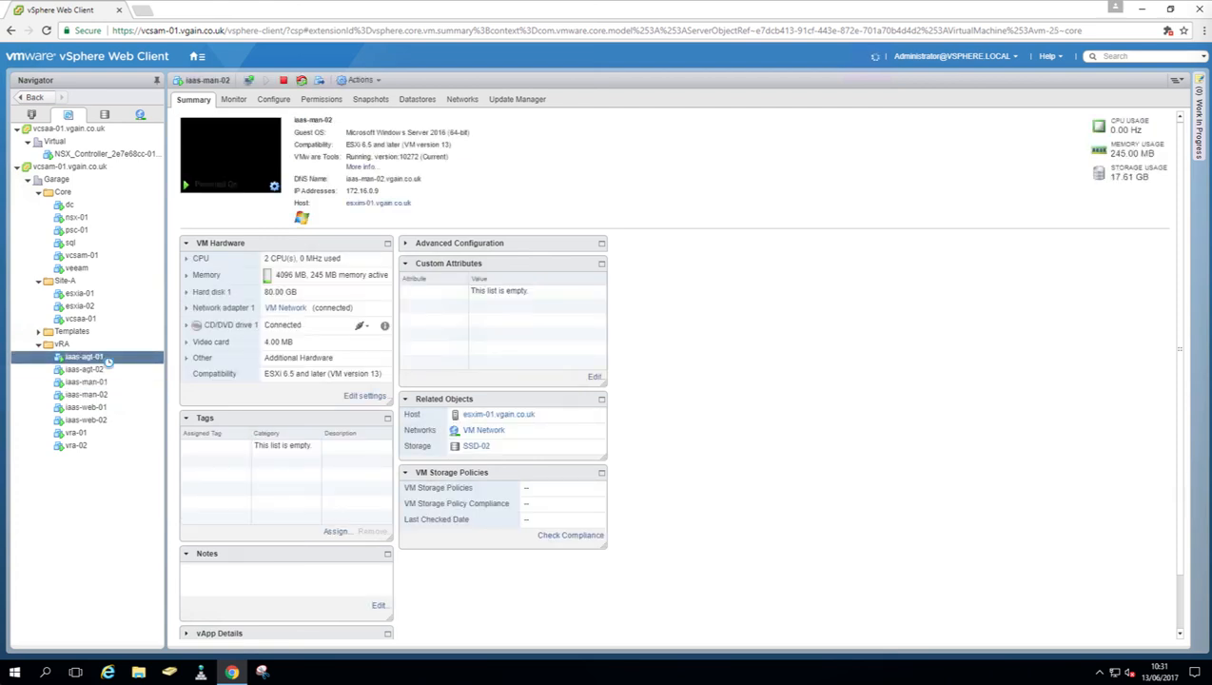
click(84, 357)
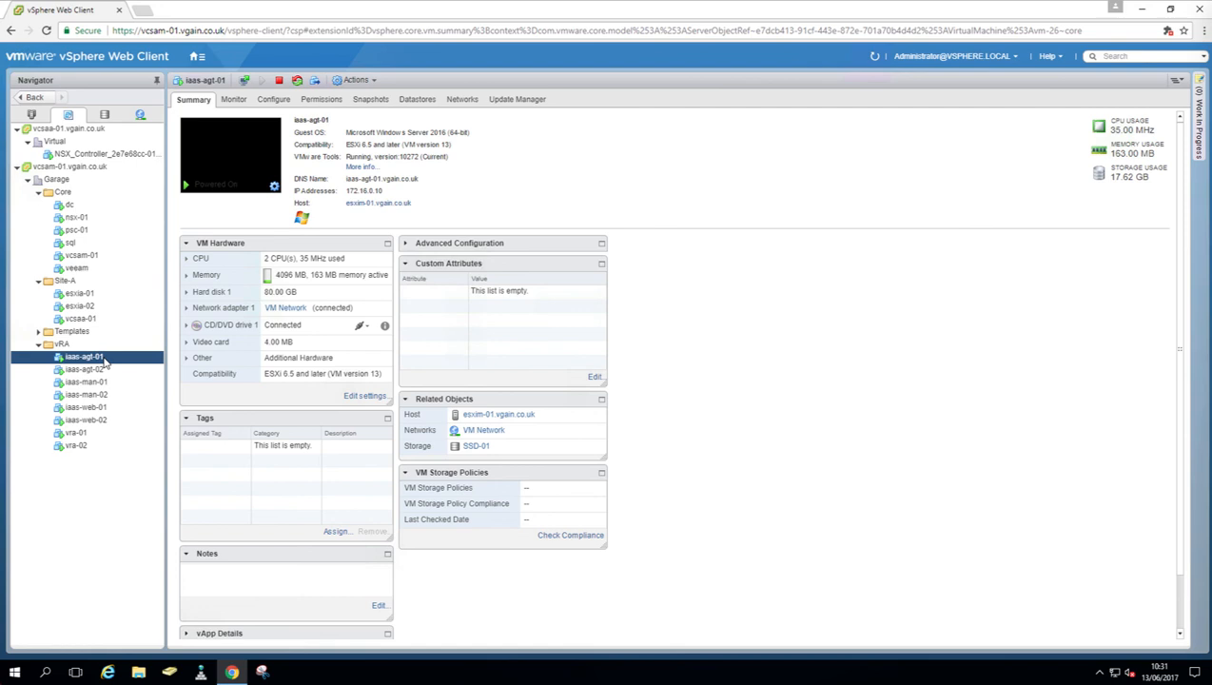
click(86, 369)
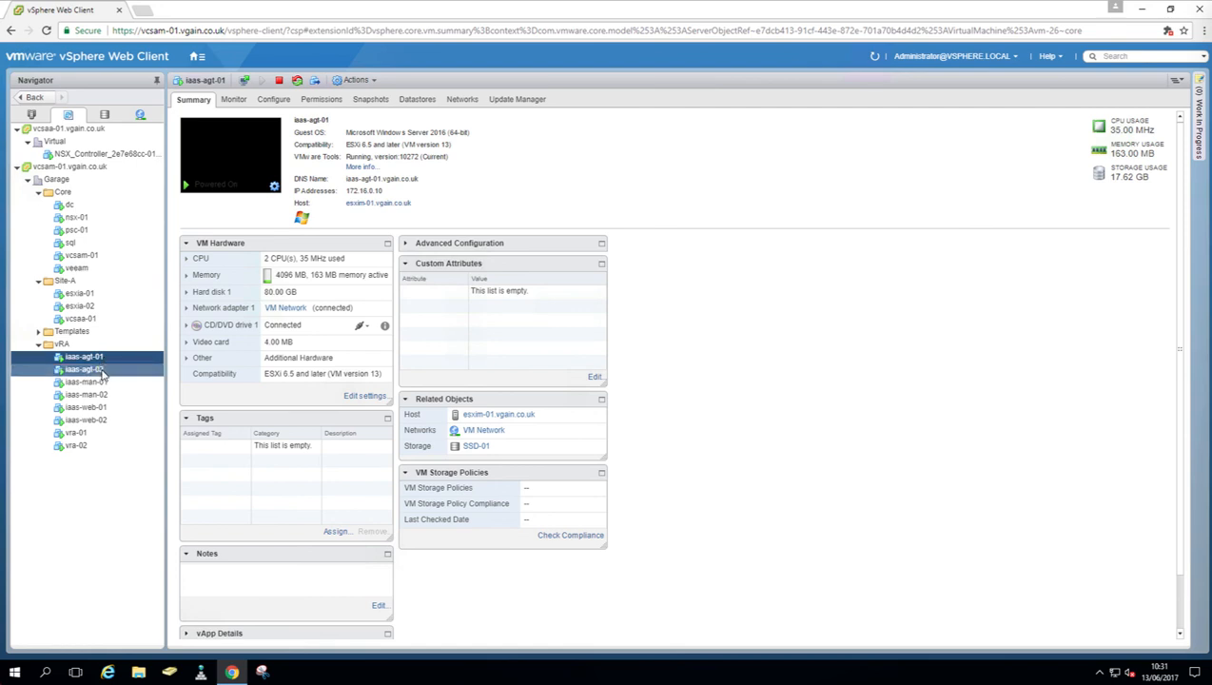
click(83, 369)
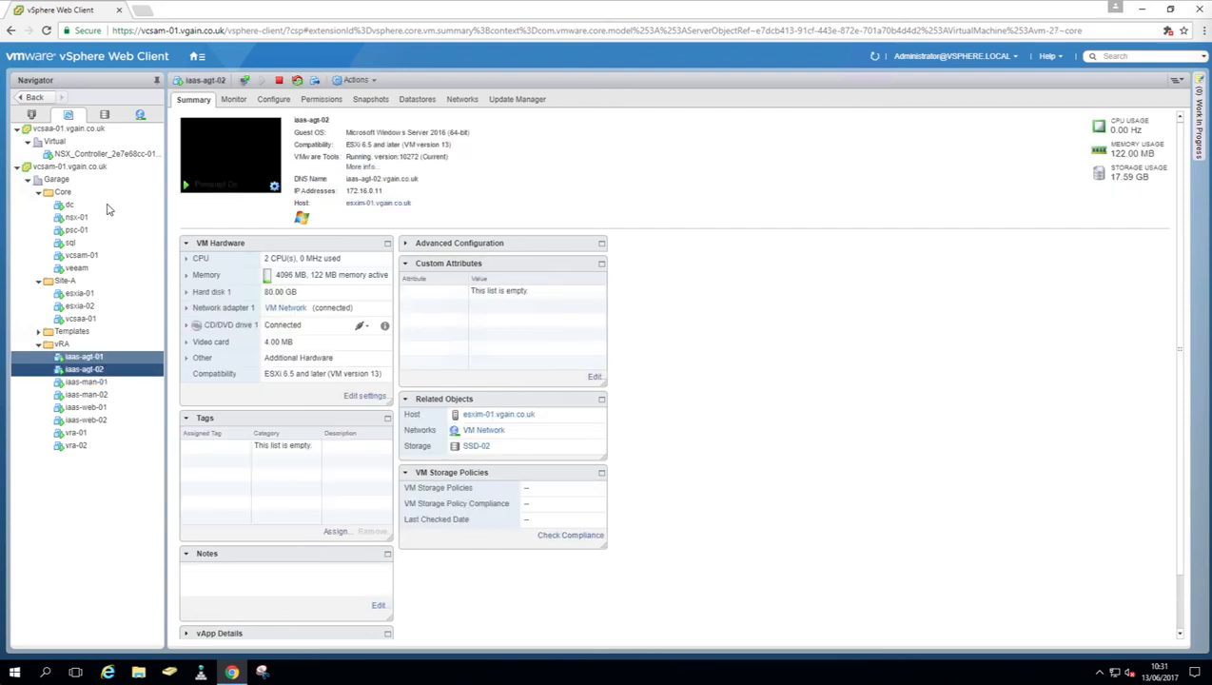
click(197, 57)
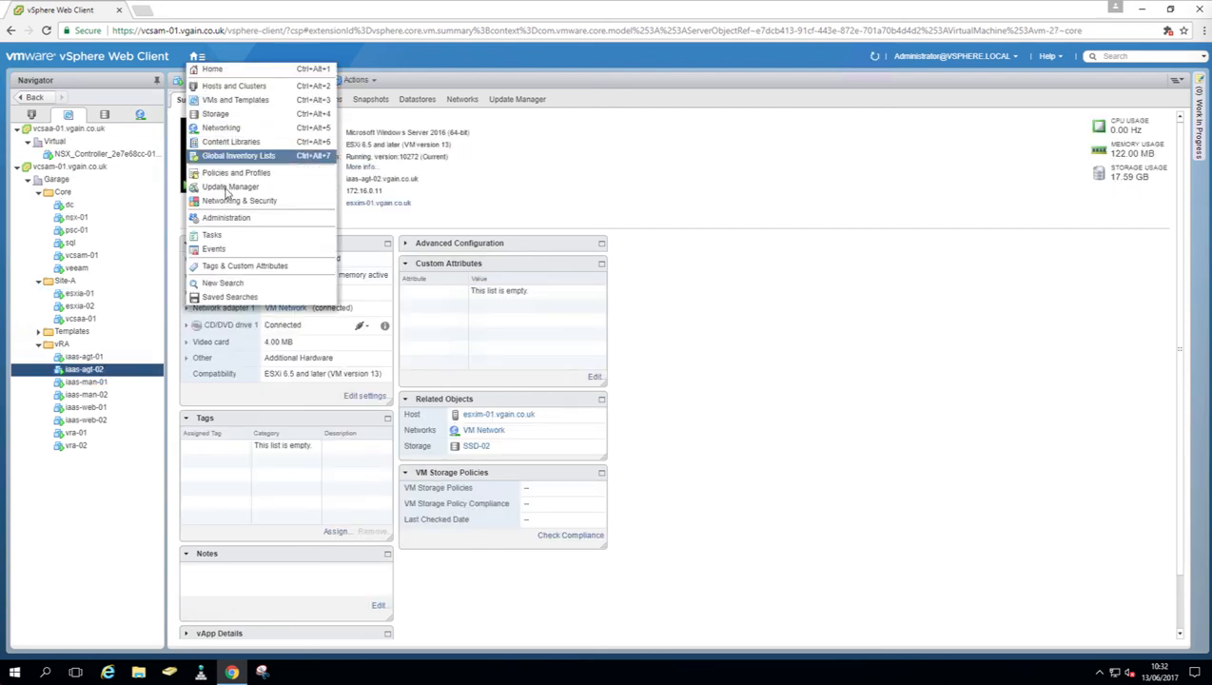
In Networking & Security, confirm manager 172.16.0.18 has no NSX Edges, then go to Installation.
click(240, 200)
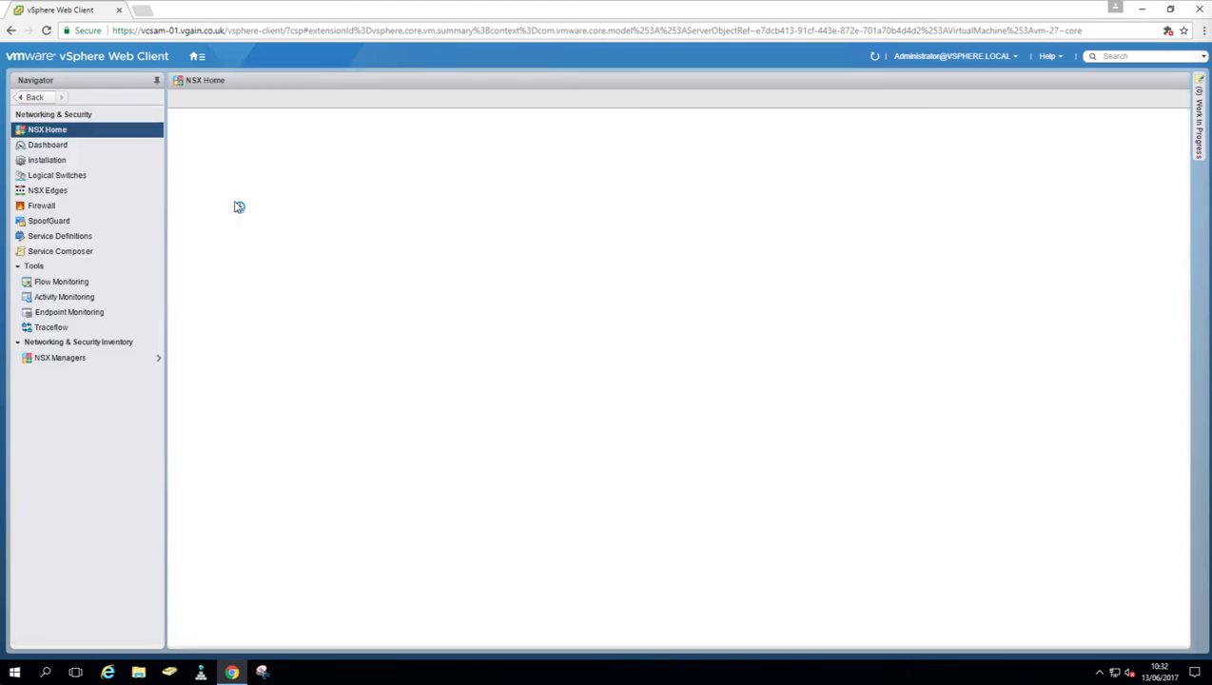
click(41, 206)
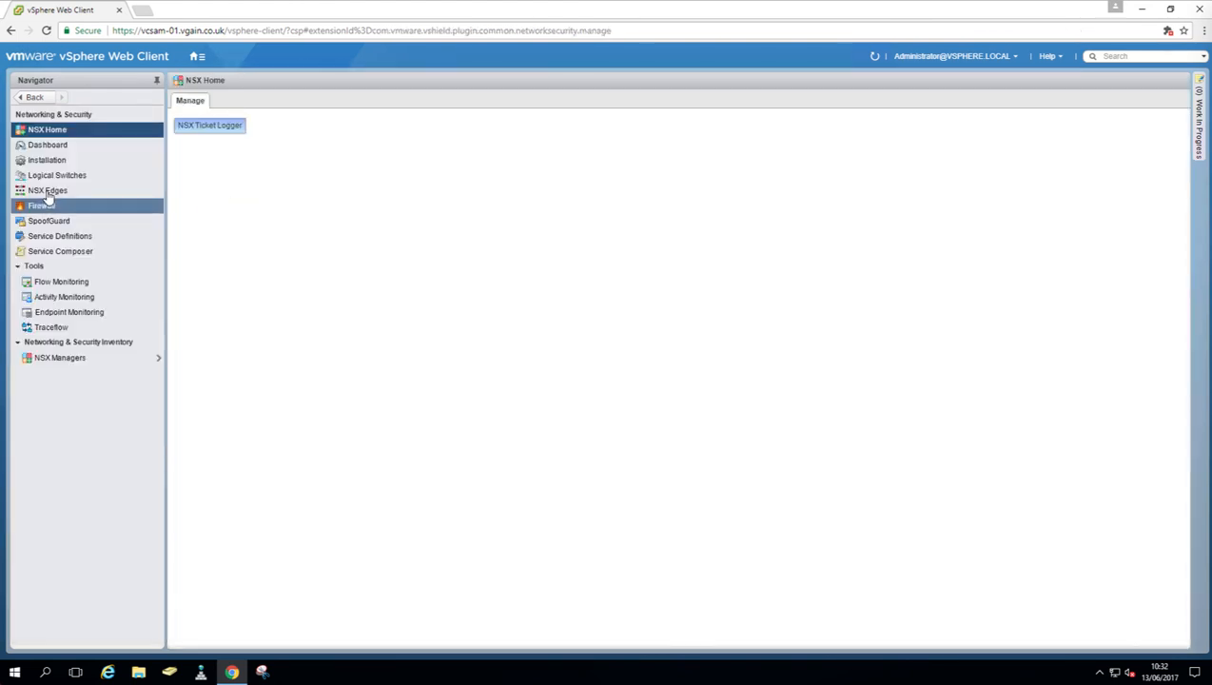
click(48, 190)
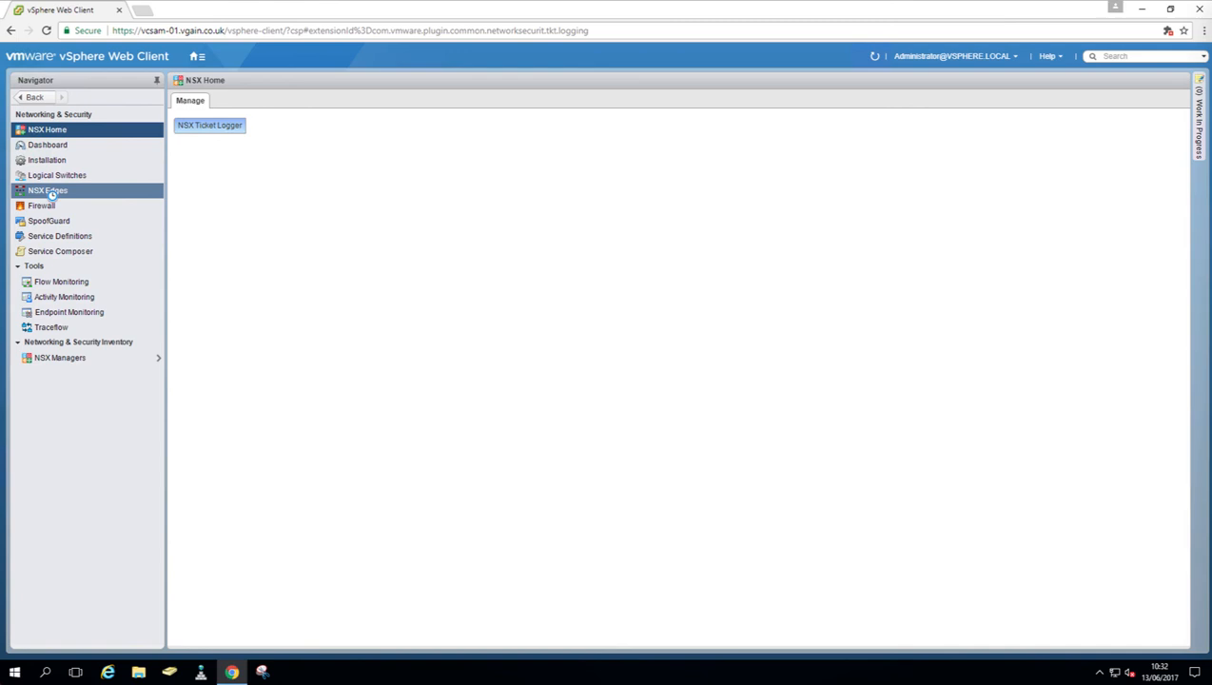
click(48, 190)
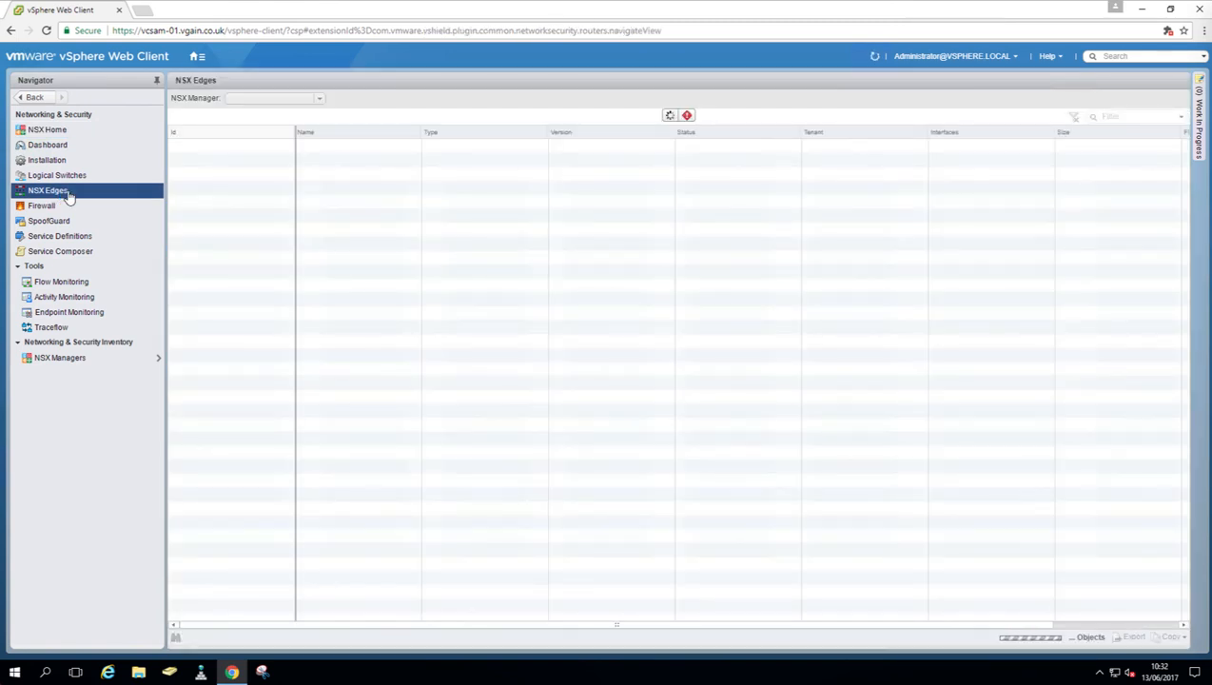
mouse_move(221, 198)
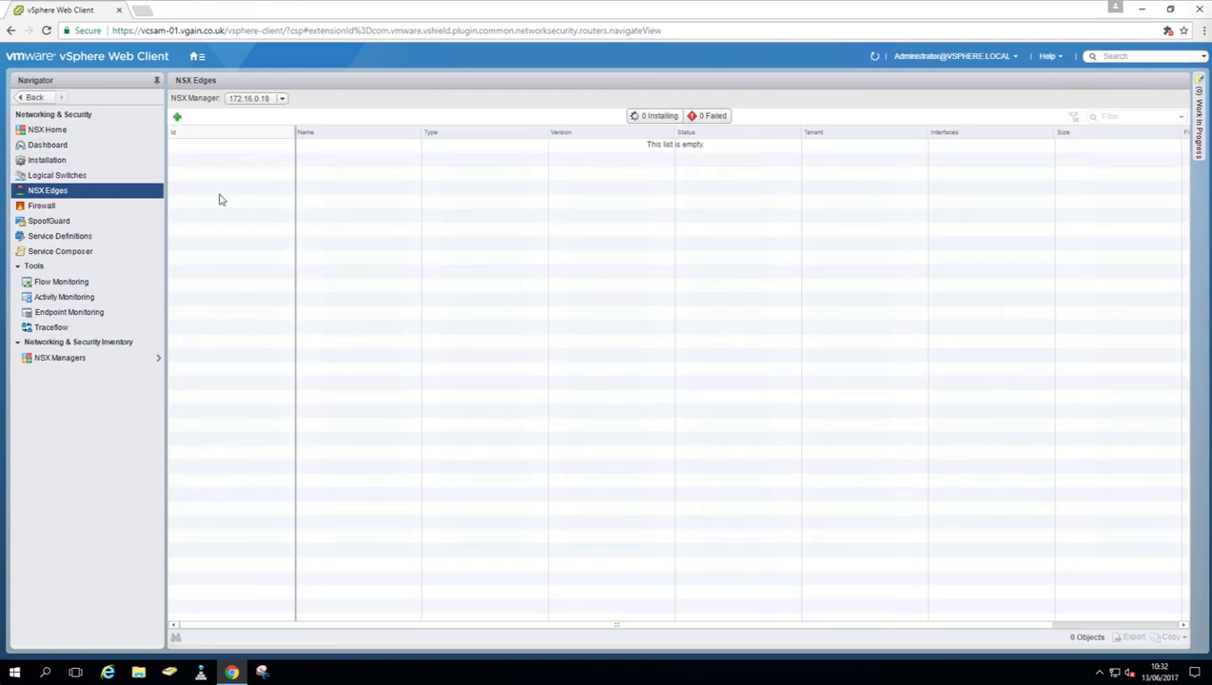
mouse_move(245, 118)
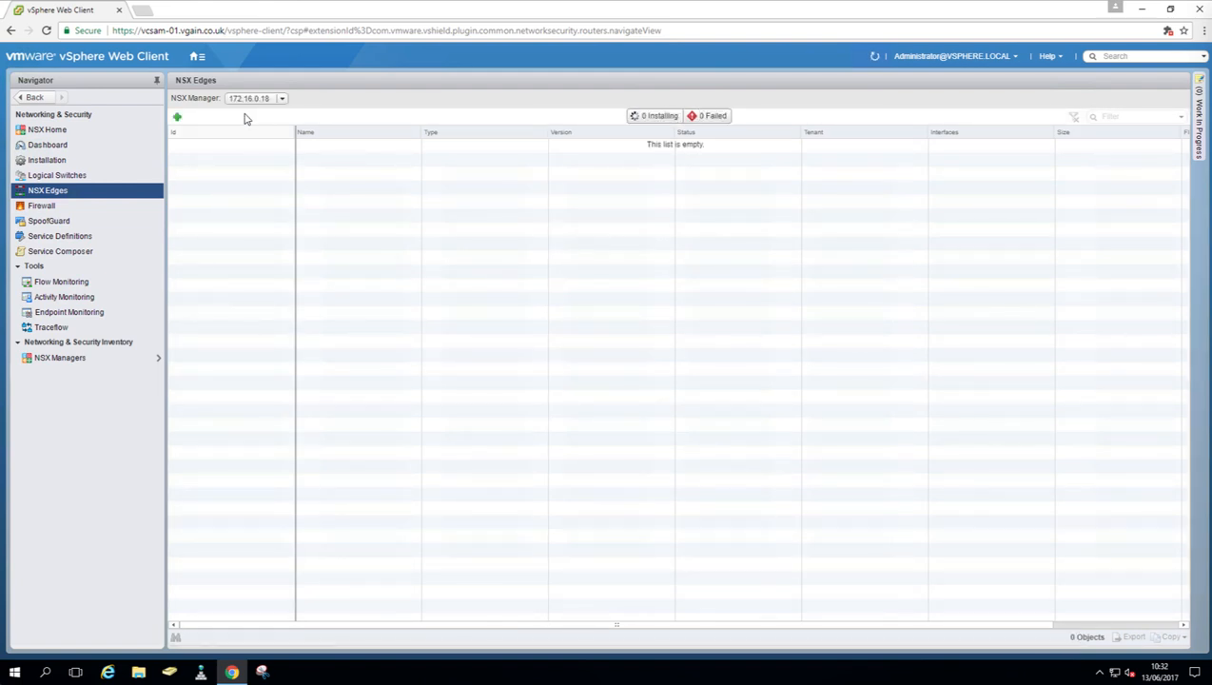
click(46, 160)
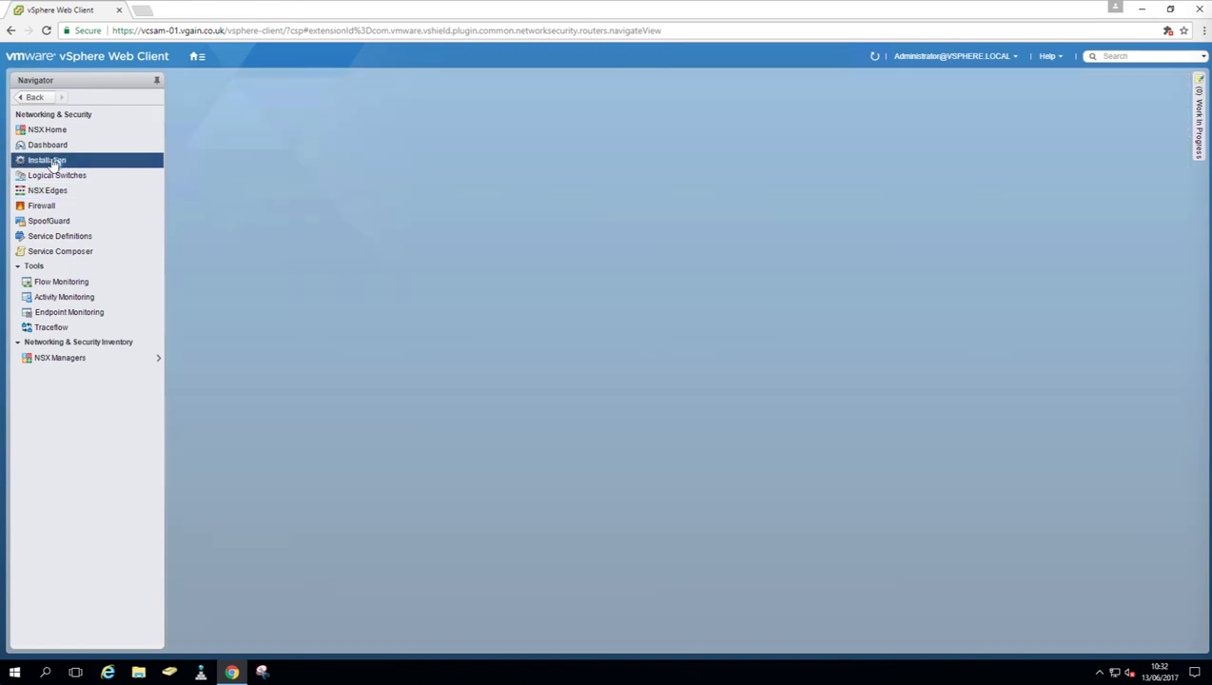
Check Host Preparation for Site-A, expanding it to confirm both hosts have NSX installed.
click(46, 159)
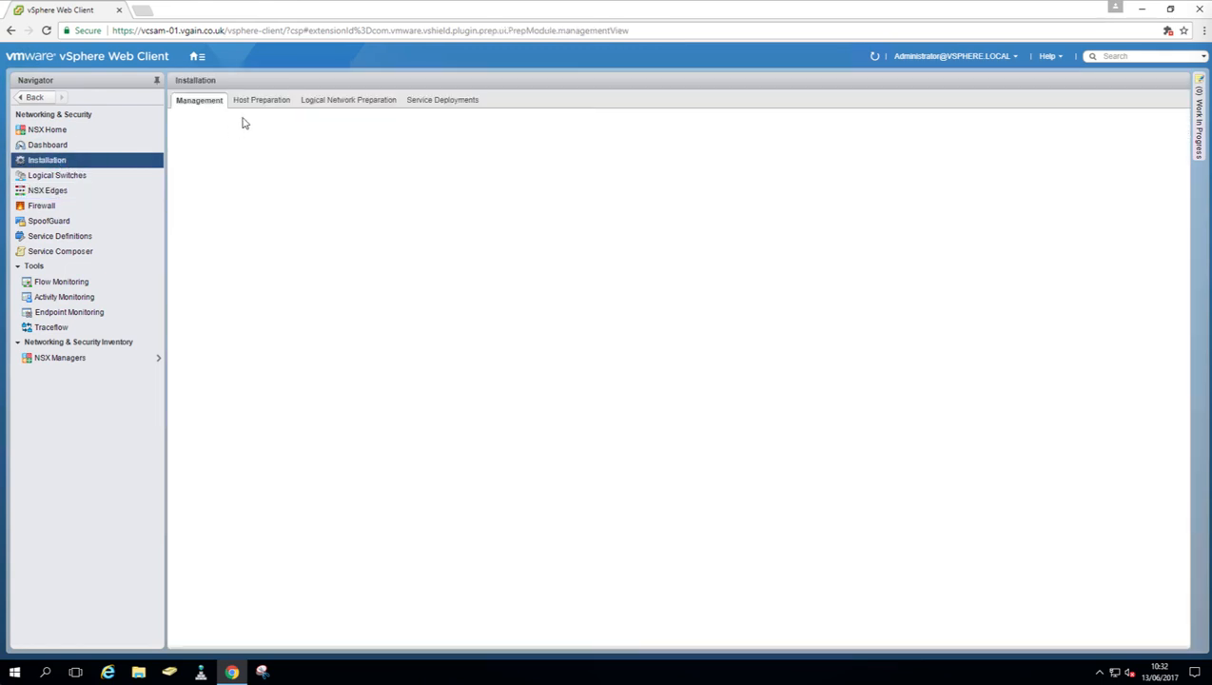
click(261, 99)
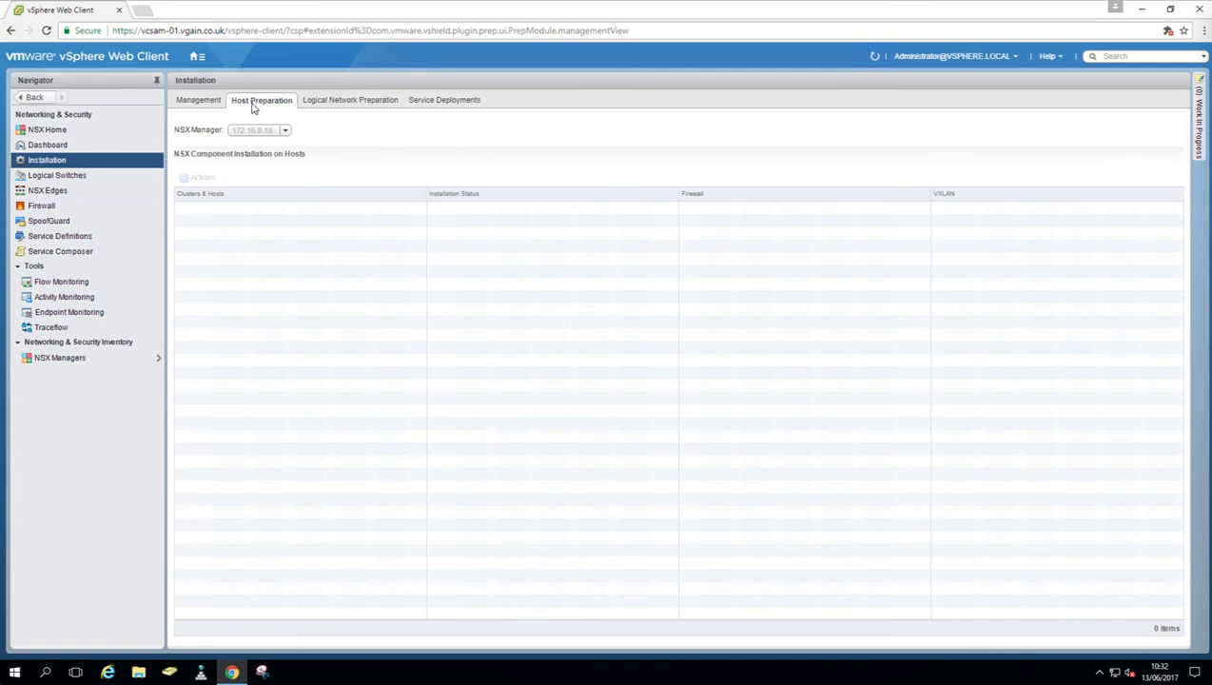
click(261, 100)
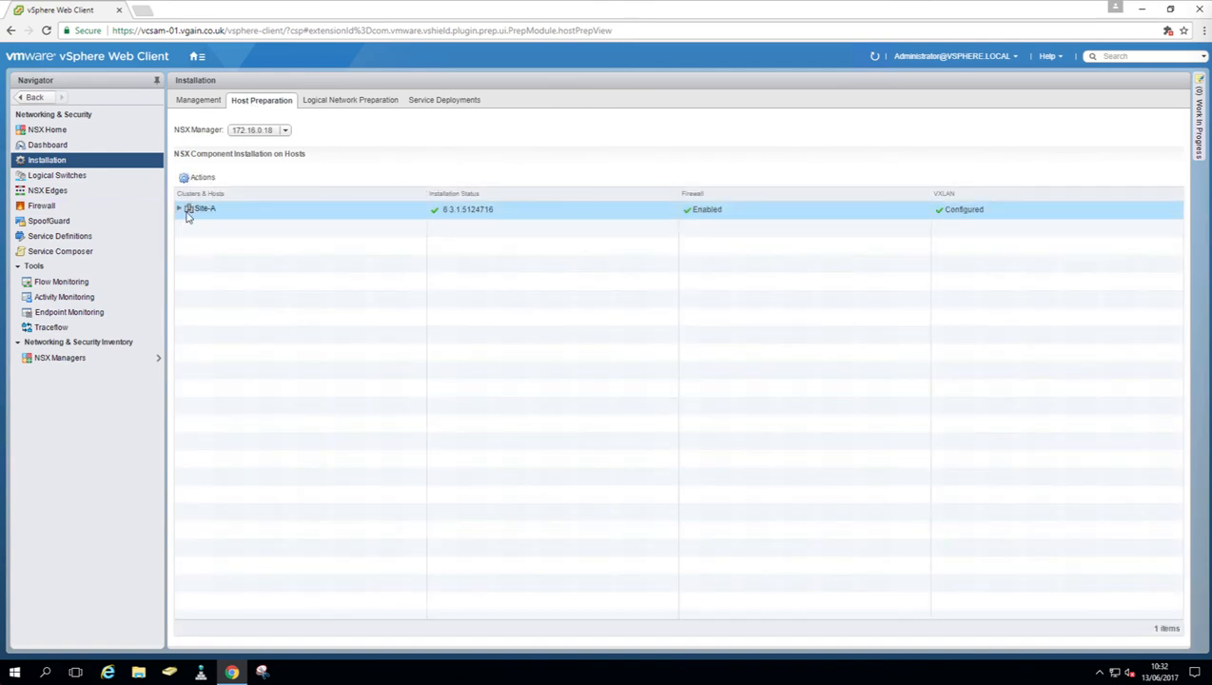
click(179, 208)
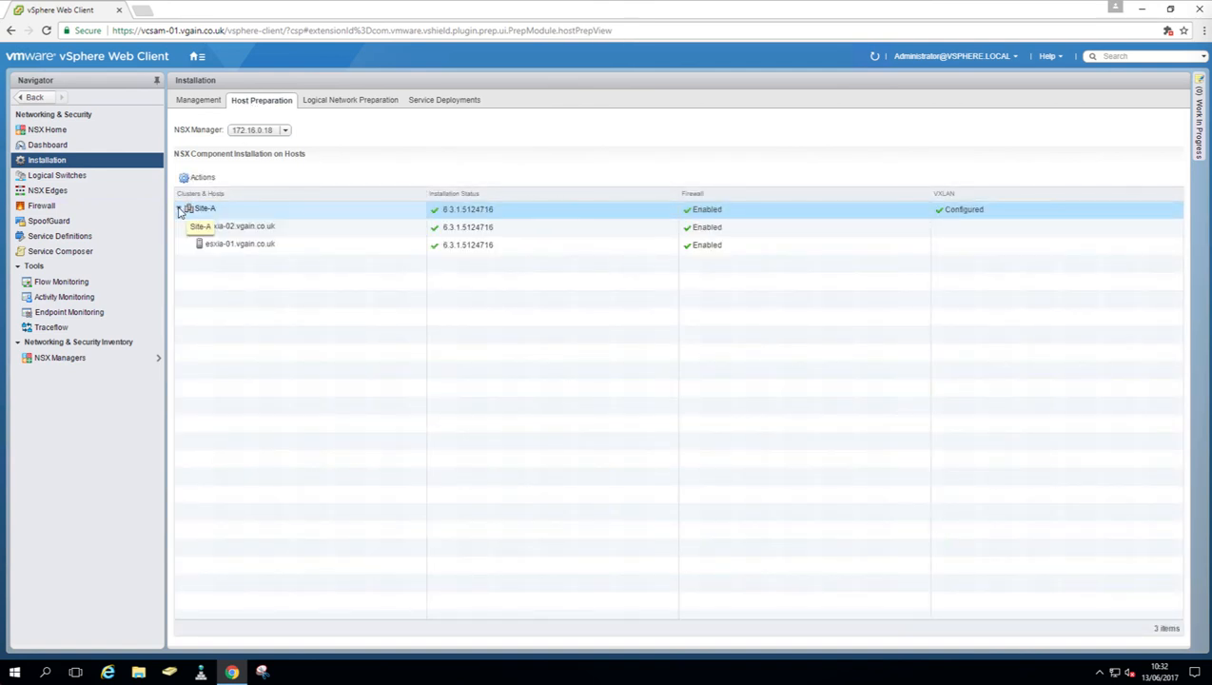
Expand Site-A under VXLAN Transport to verify VXLAN readiness, then return to NSX Edges.
click(350, 100)
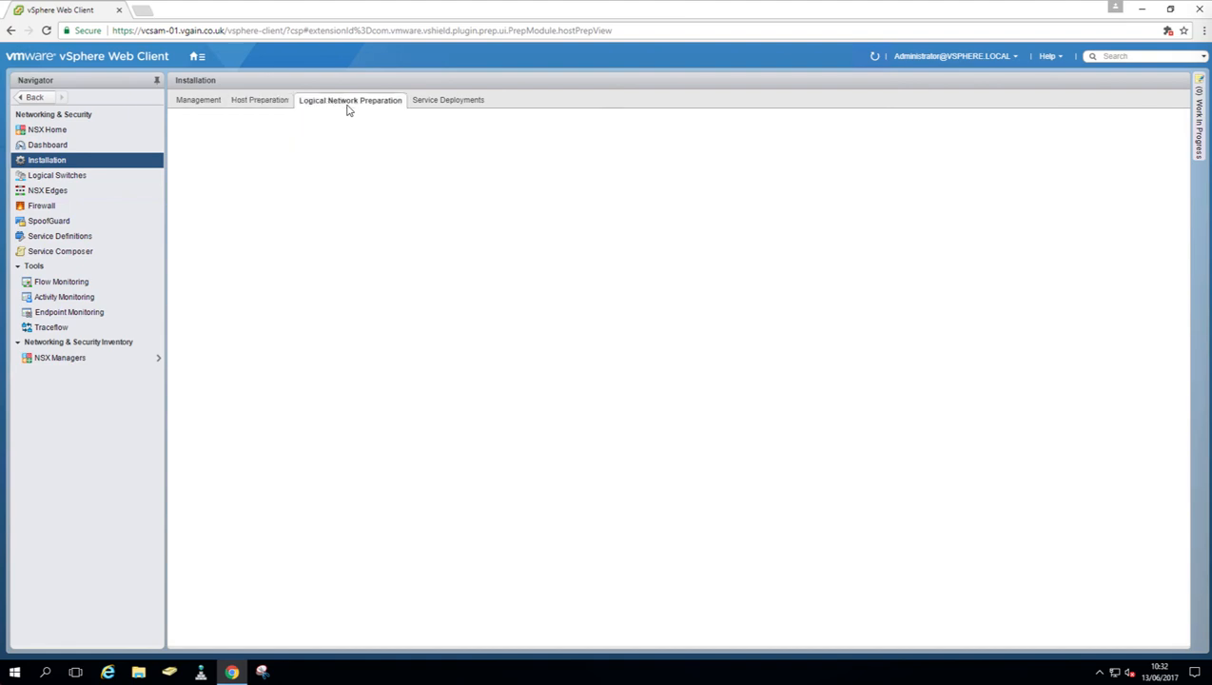
click(349, 100)
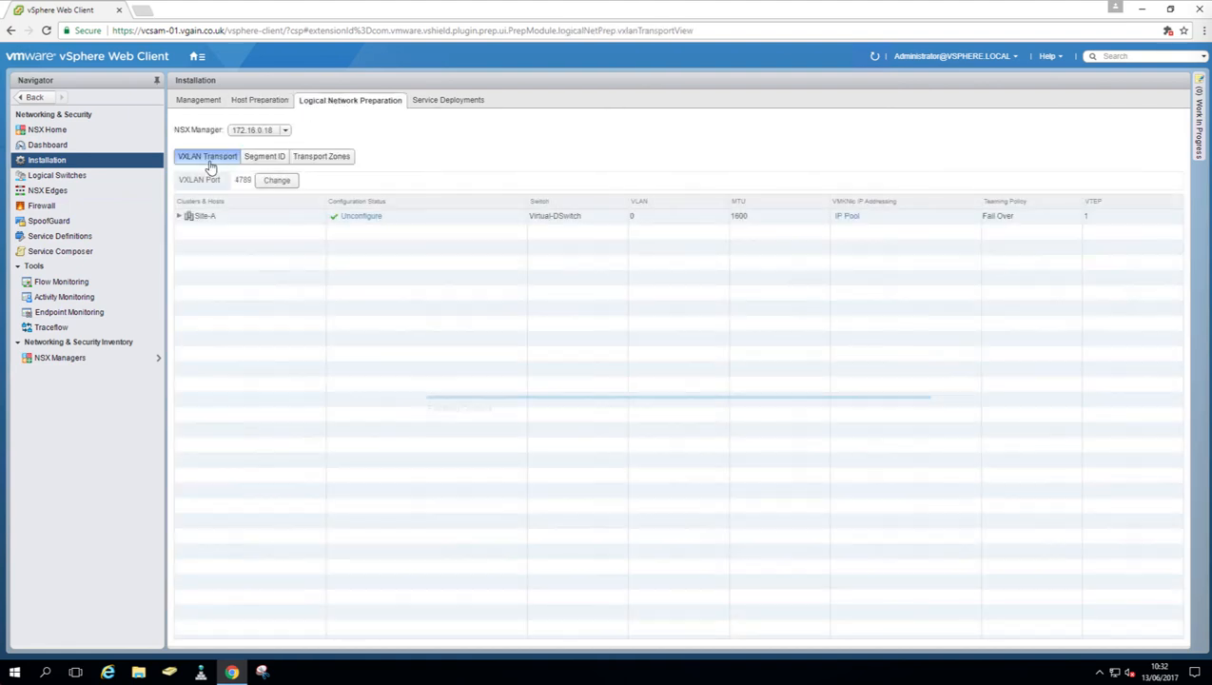
click(204, 216)
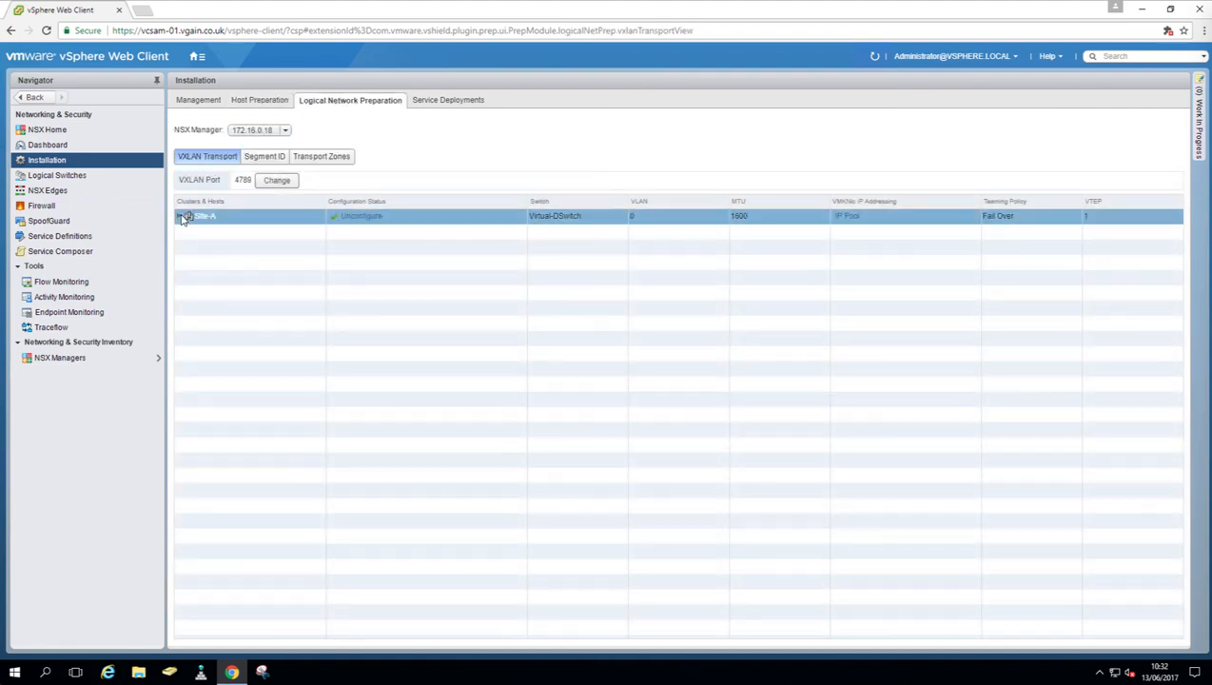
click(179, 216)
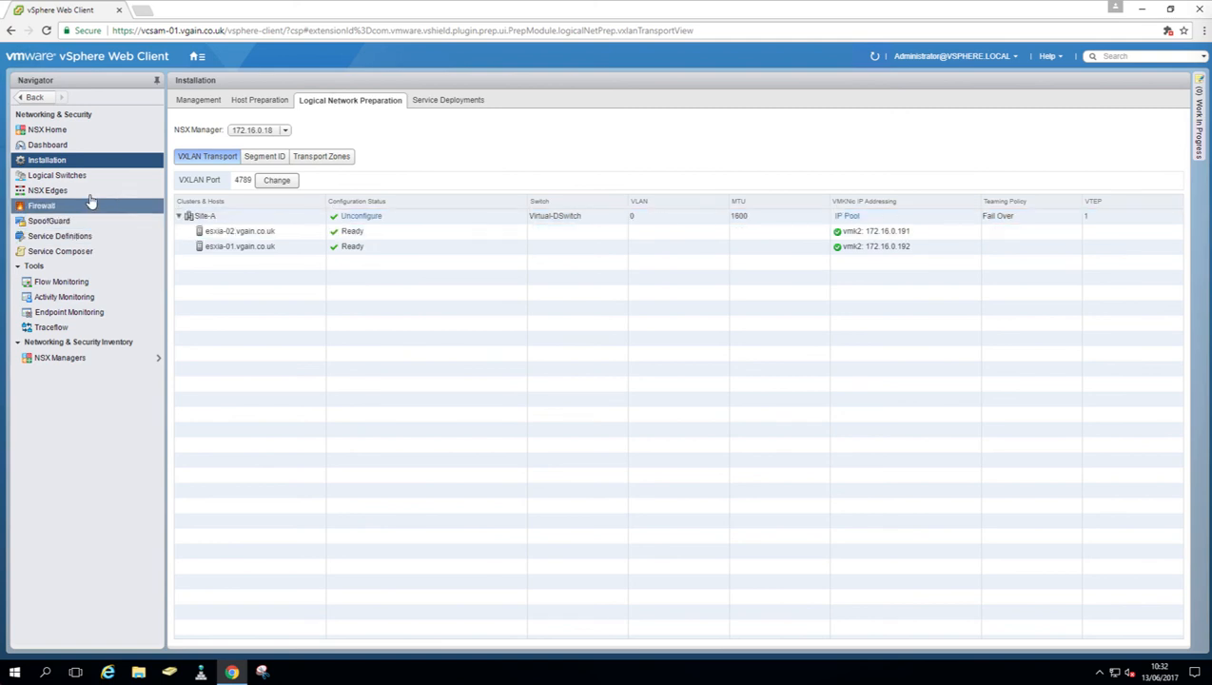
click(48, 190)
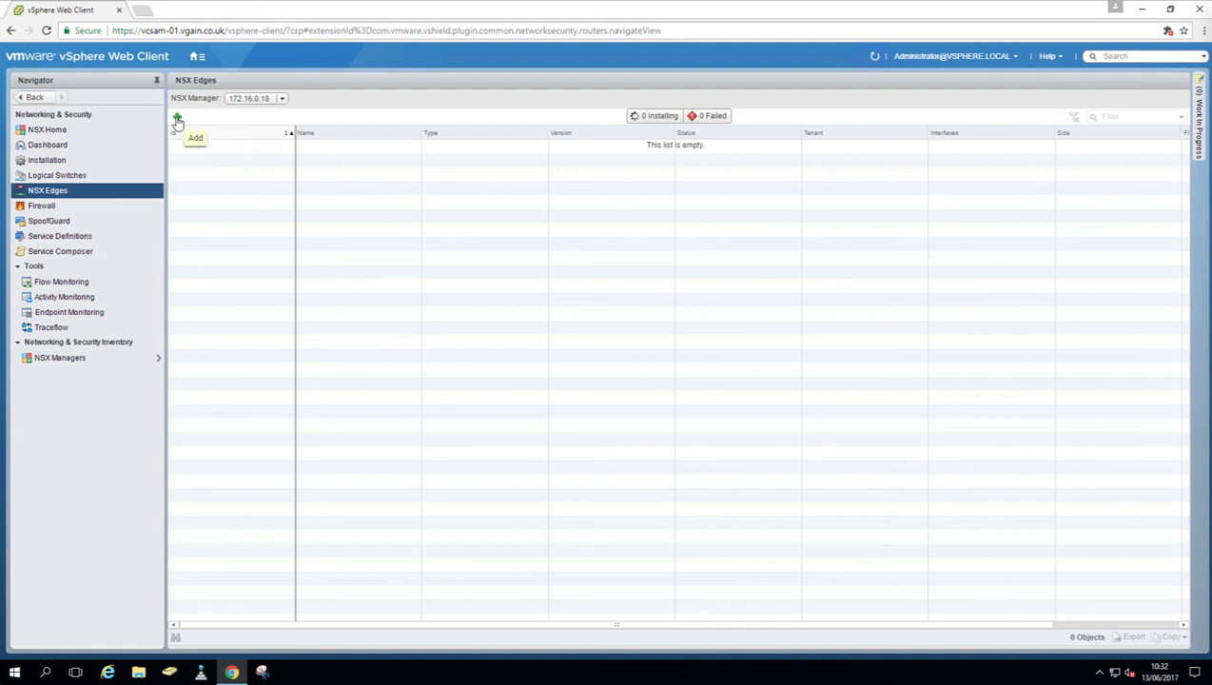
Open the nsx-01 VM summary (IP 172.16.0.18) from the Hosts and Clusters inventory.
click(195, 56)
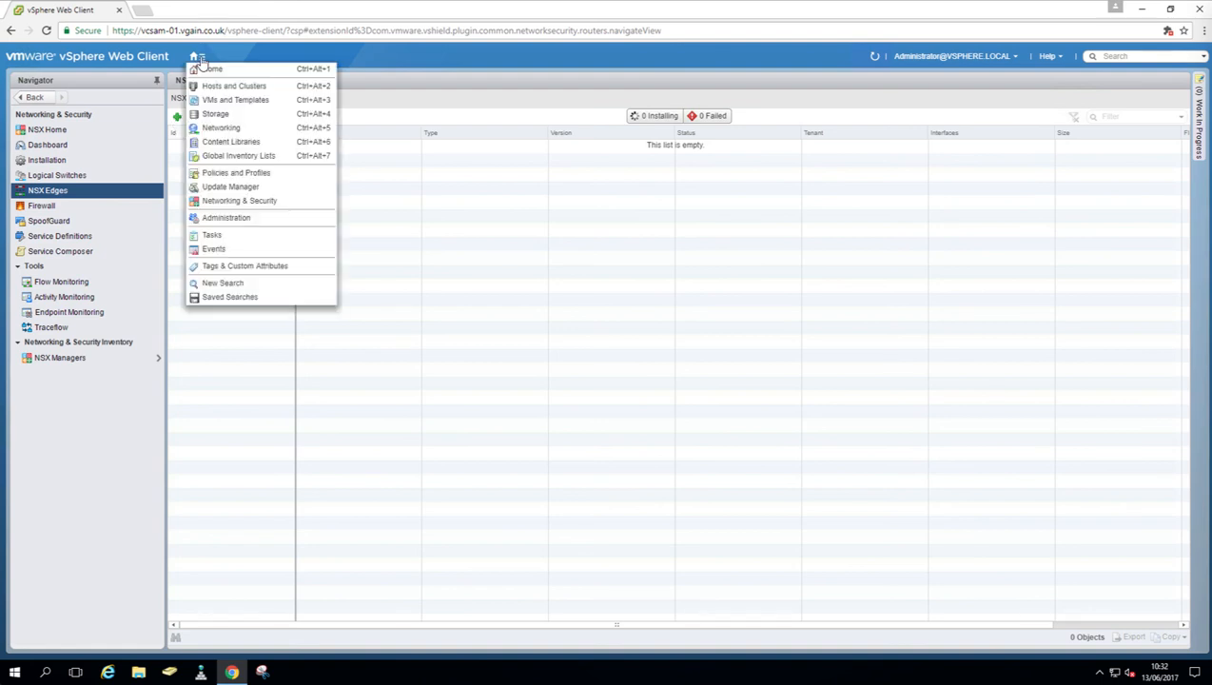
mouse_move(230, 142)
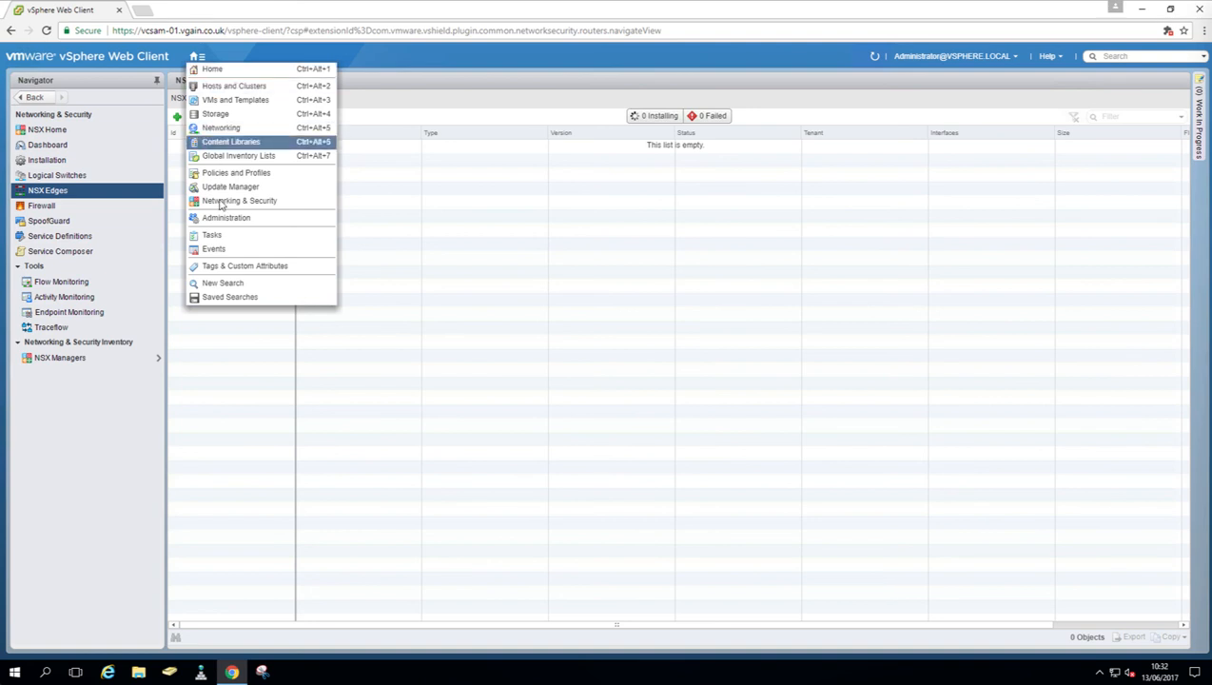
click(234, 86)
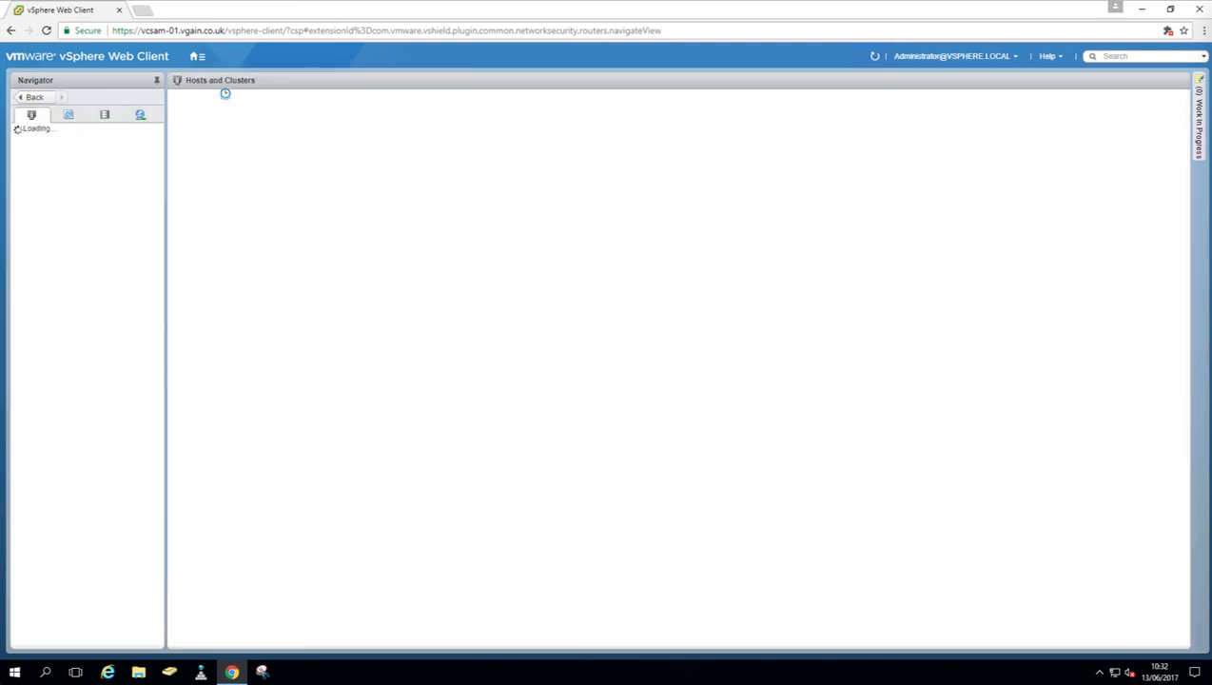
click(77, 356)
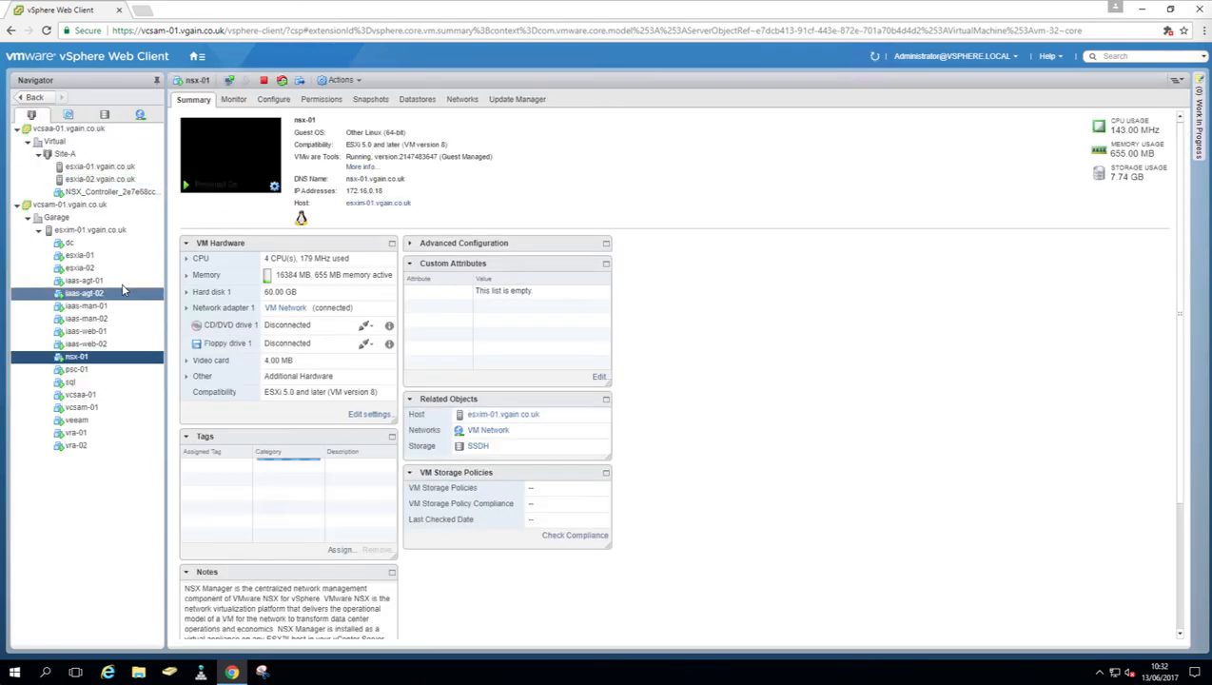